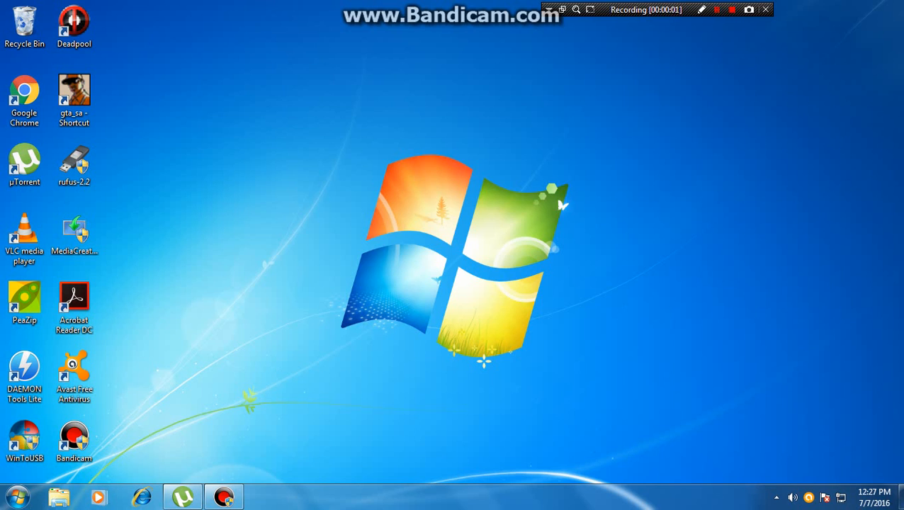
Search 'run' from Start and enter the dxdiag command in the Run dialog.
{"action": "left_click", "coordinate": [716, 8]}
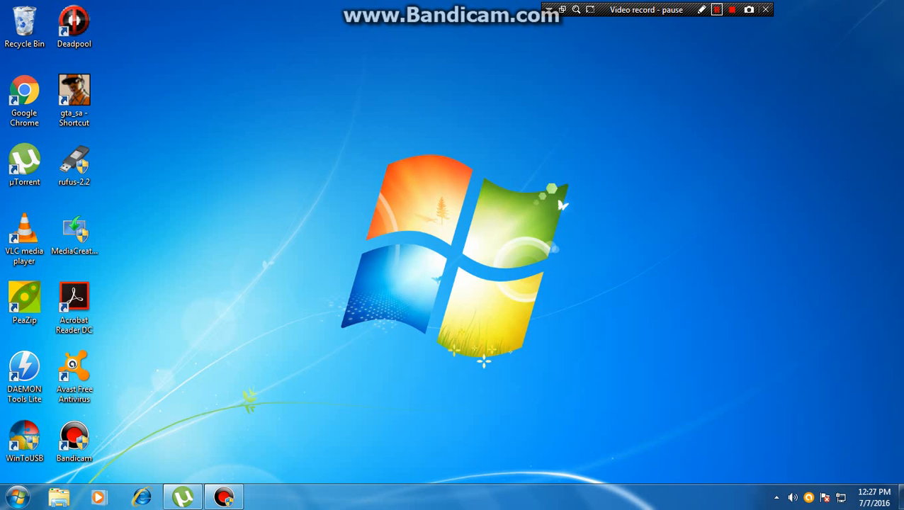
{"action": "left_click", "coordinate": [715, 9]}
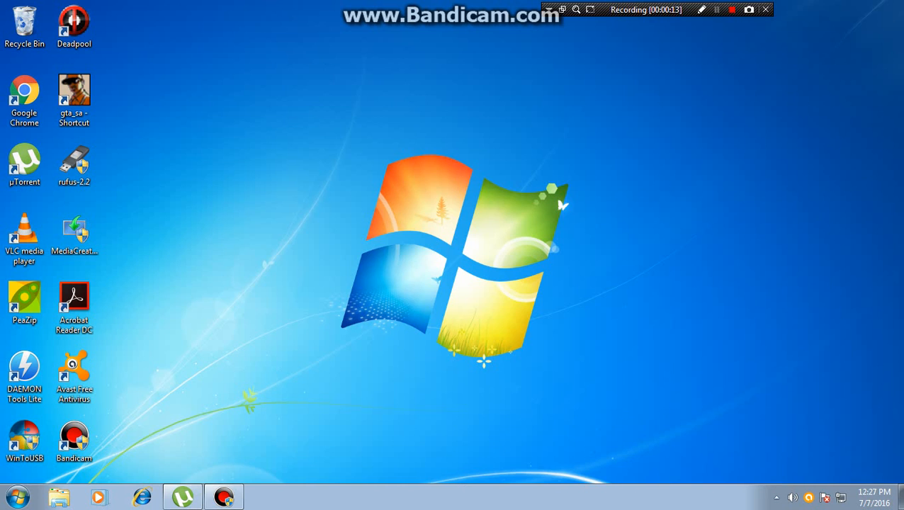
{"action": "left_click", "coordinate": [15, 495]}
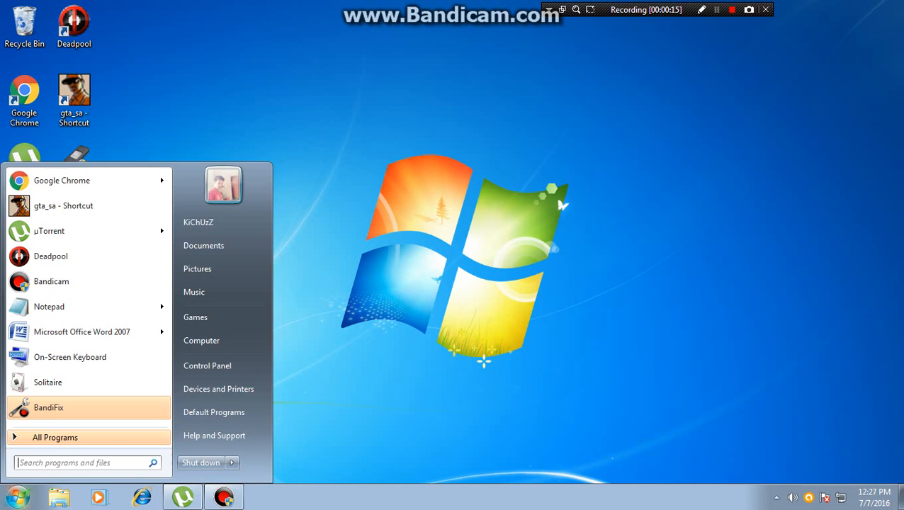
{"action": "type", "text": "run"}
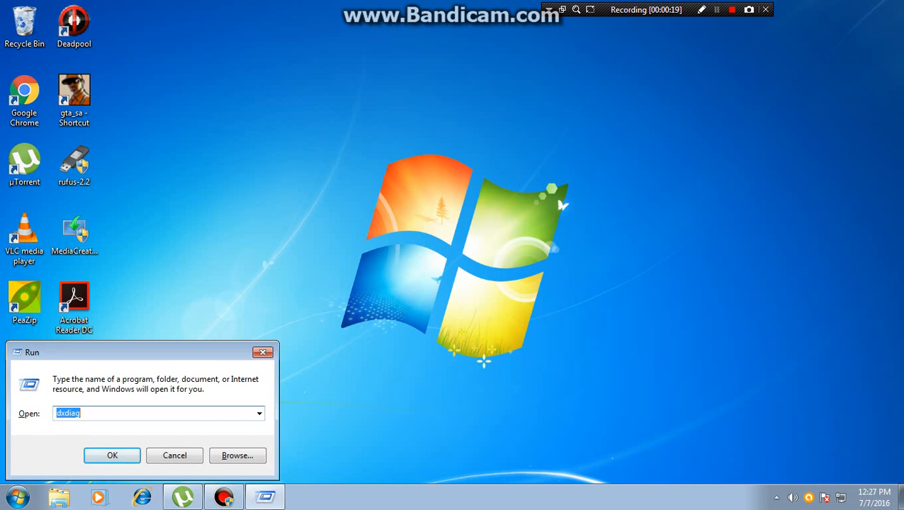
{"action": "type", "text": "dx"}
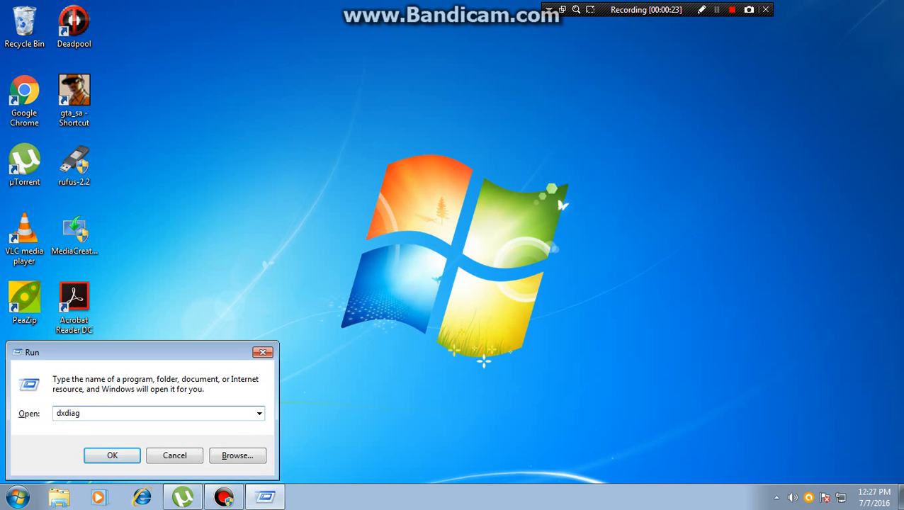
Launch dxdiag and move through the Sound 1 device report to the next page.
{"action": "left_click", "coordinate": [112, 454]}
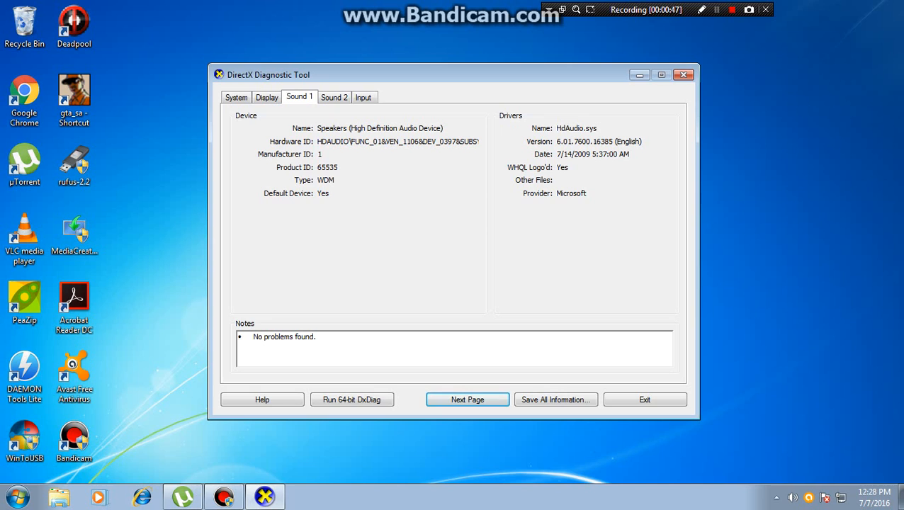
{"action": "left_click", "coordinate": [335, 97]}
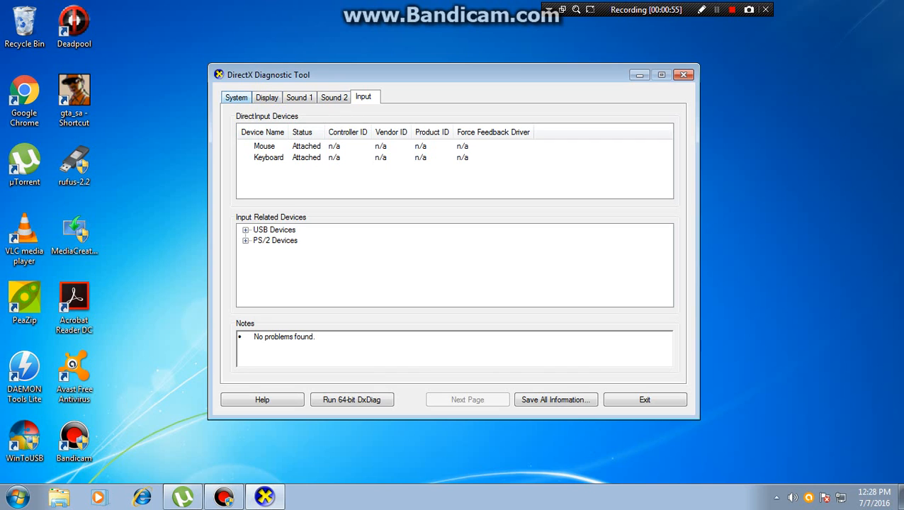
Show the System page with Windows 7 Ultimate, AMD Phenom II X2 555 and DirectX 11.
{"action": "left_click", "coordinate": [235, 96]}
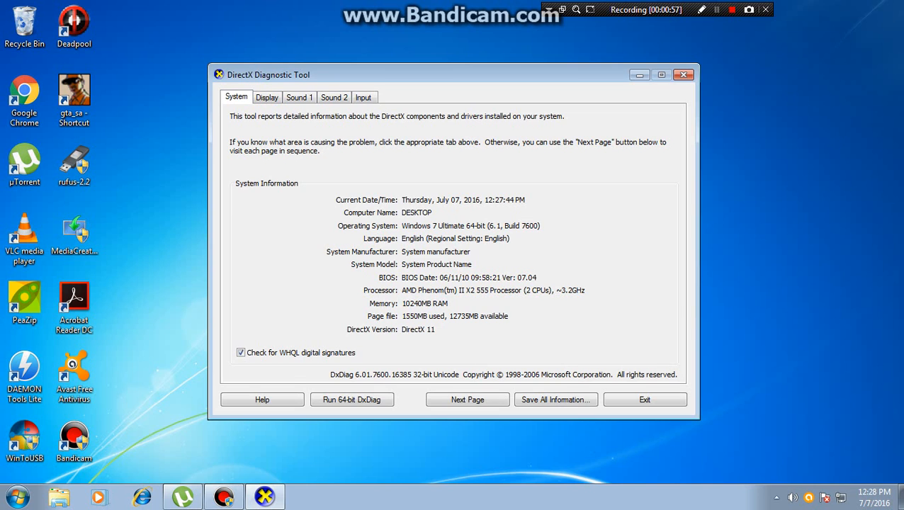